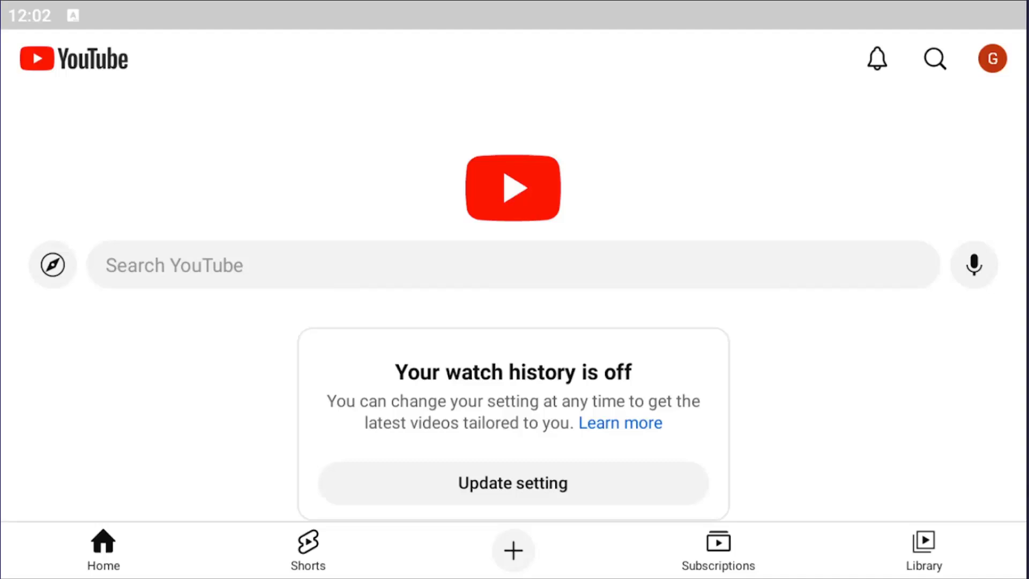
{"action": "mouse_move", "coordinate": [159, 251]}
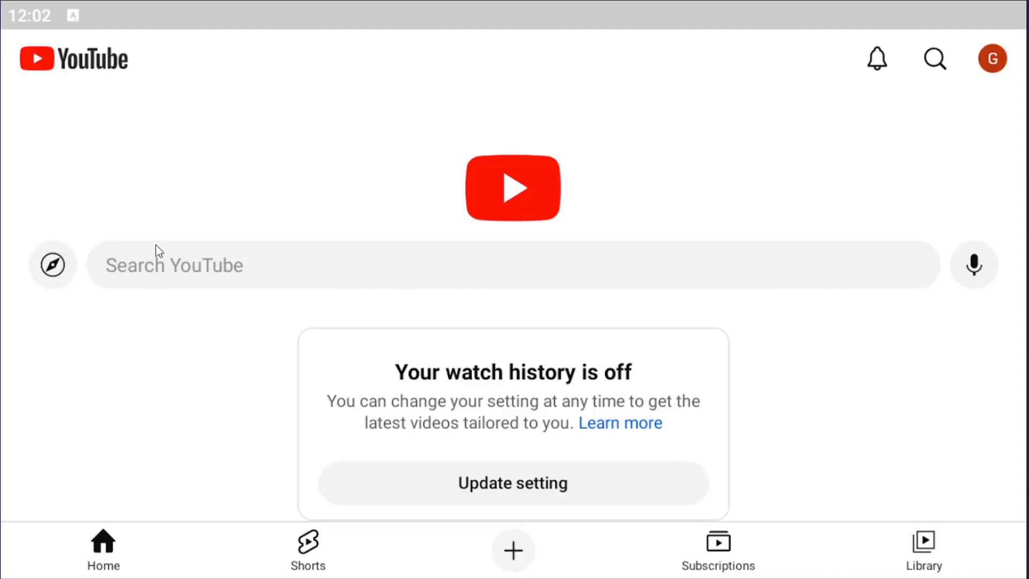
{"action": "mouse_move", "coordinate": [651, 365]}
{"action": "type", "text": "mdtechvideos"}
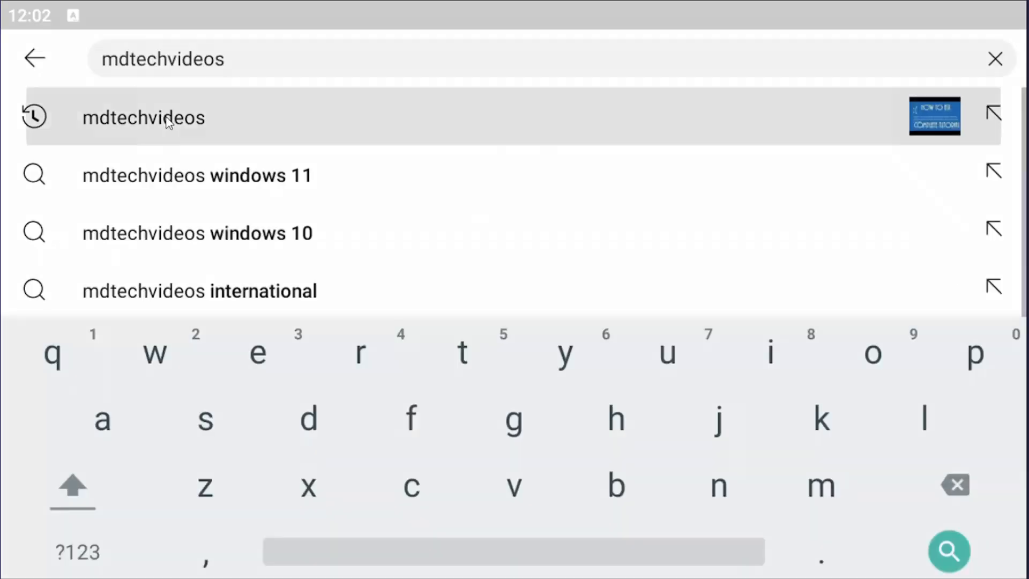
Run the mdtechvideos search from the suggestion list
{"action": "left_click", "coordinate": [143, 117]}
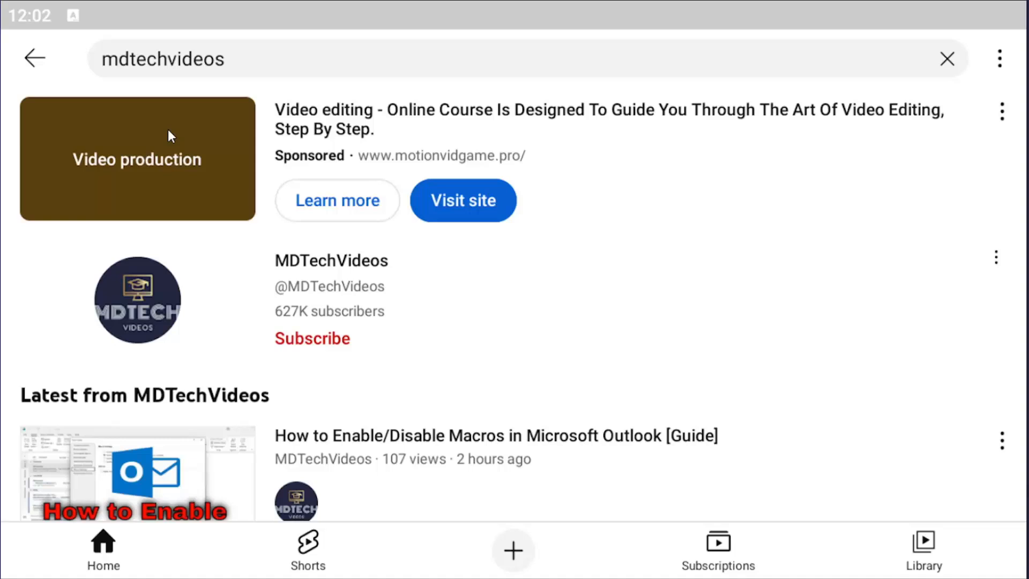
{"action": "mouse_move", "coordinate": [1014, 65]}
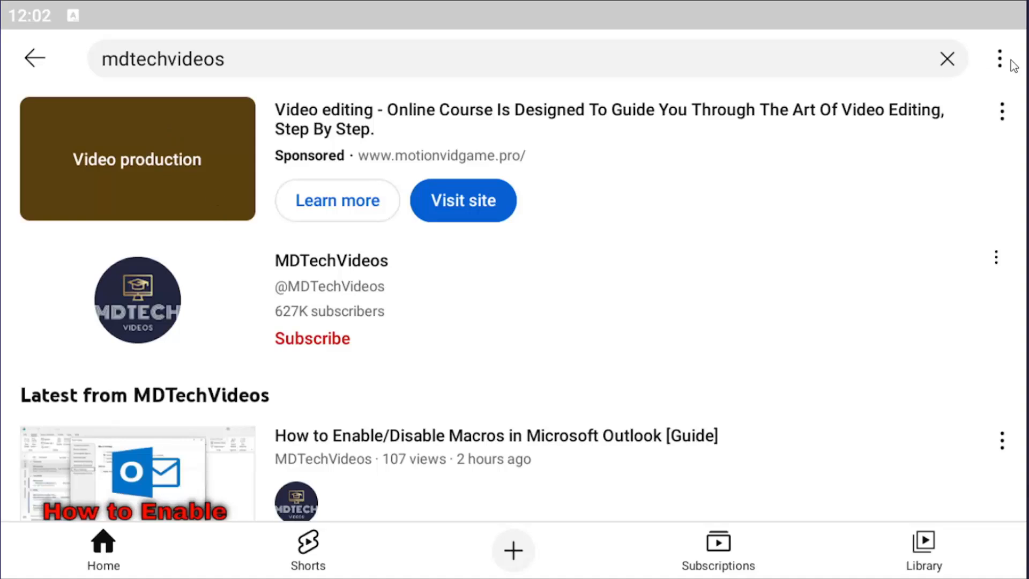
Open Search filters from the results page's overflow menu
{"action": "left_click", "coordinate": [1000, 58]}
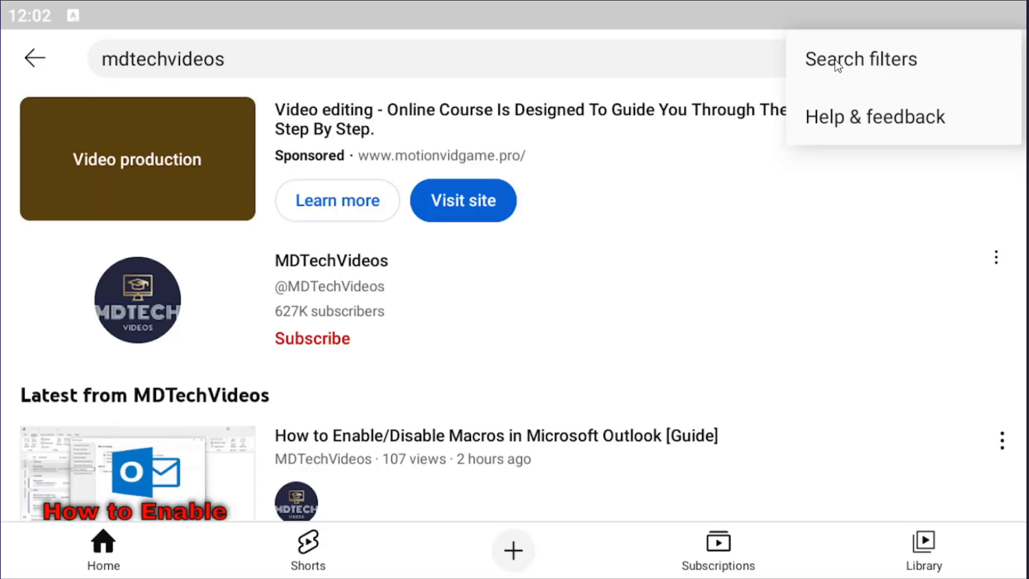
{"action": "left_click", "coordinate": [862, 59]}
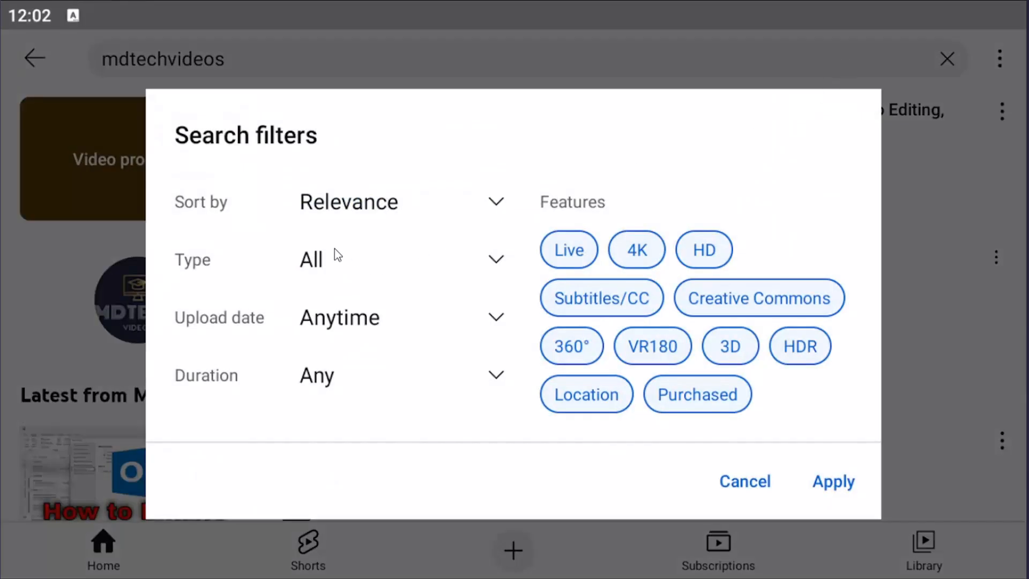
{"action": "mouse_move", "coordinate": [330, 229]}
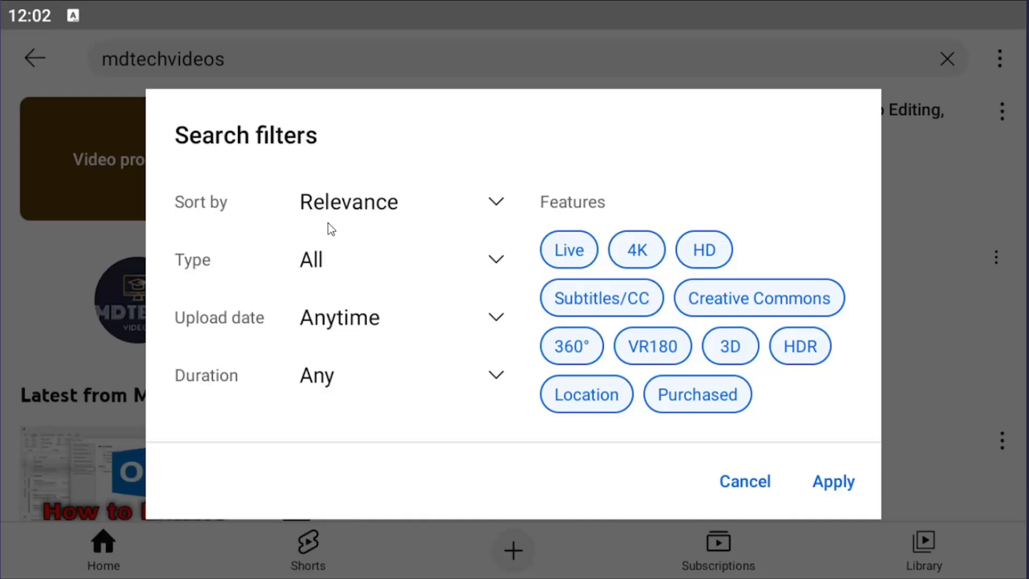
{"action": "left_click", "coordinate": [495, 201]}
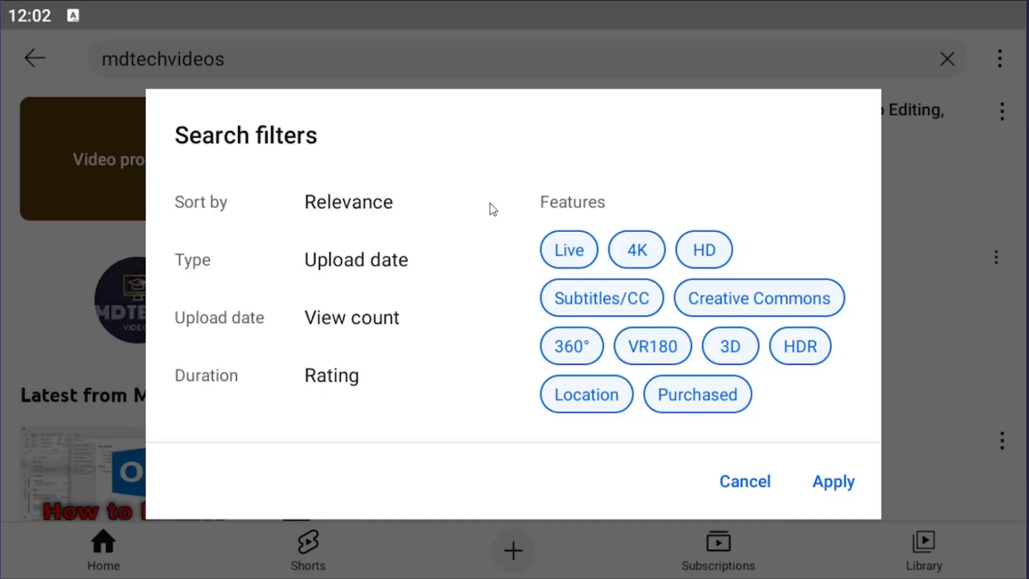
{"action": "mouse_move", "coordinate": [255, 296]}
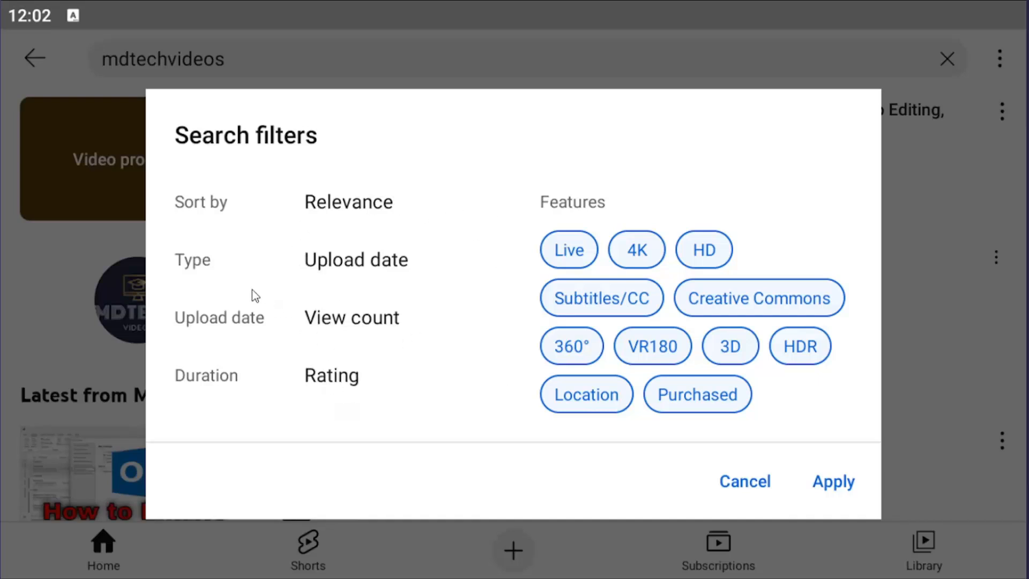
{"action": "left_click", "coordinate": [356, 260]}
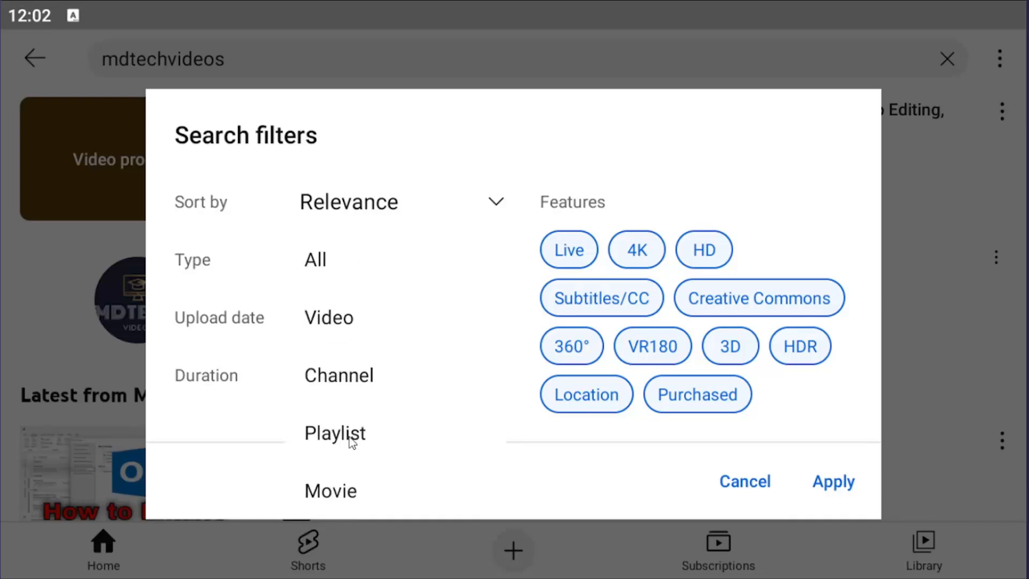
{"action": "mouse_move", "coordinate": [330, 407]}
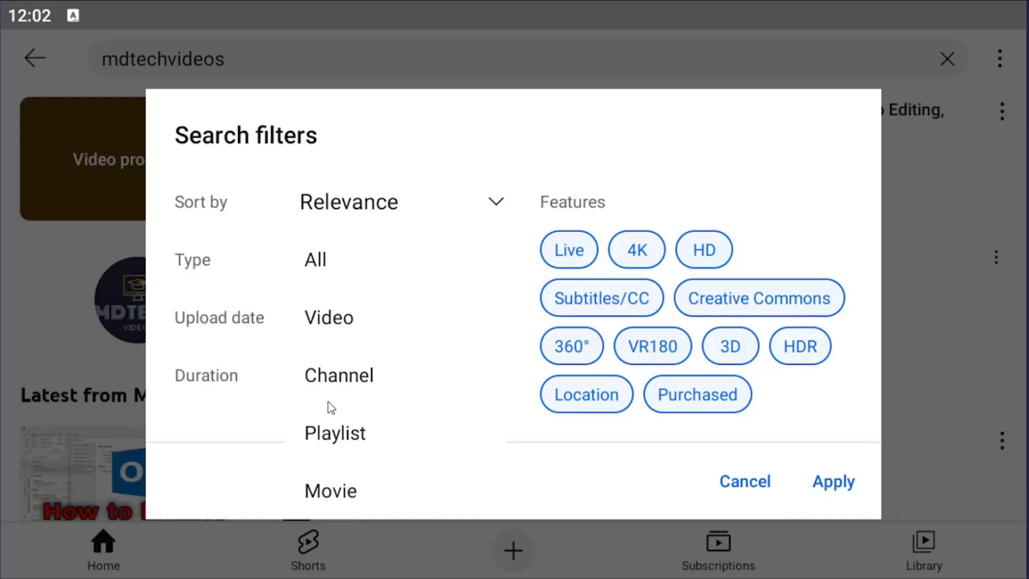
{"action": "left_click", "coordinate": [315, 260]}
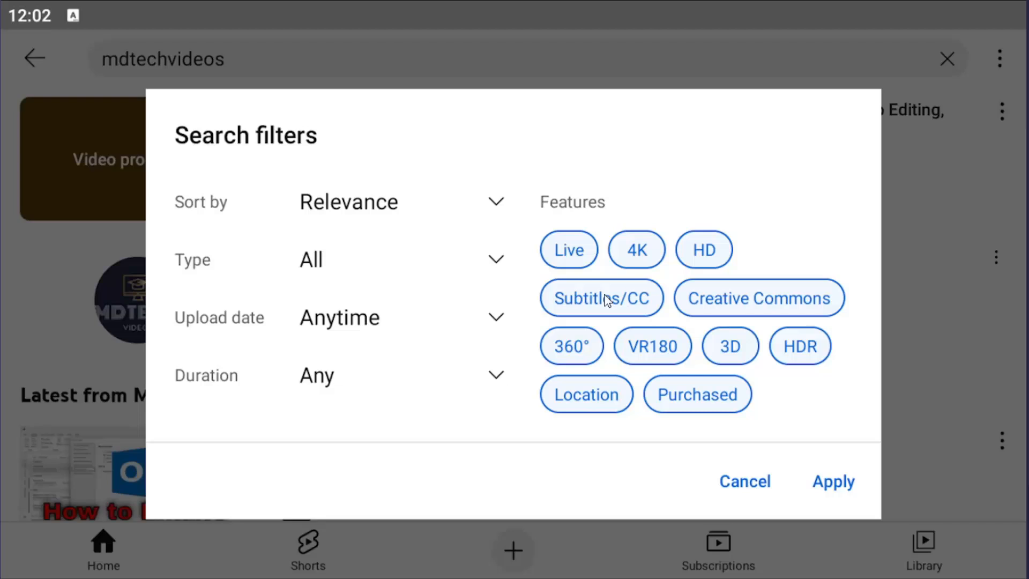
{"action": "mouse_move", "coordinate": [830, 474]}
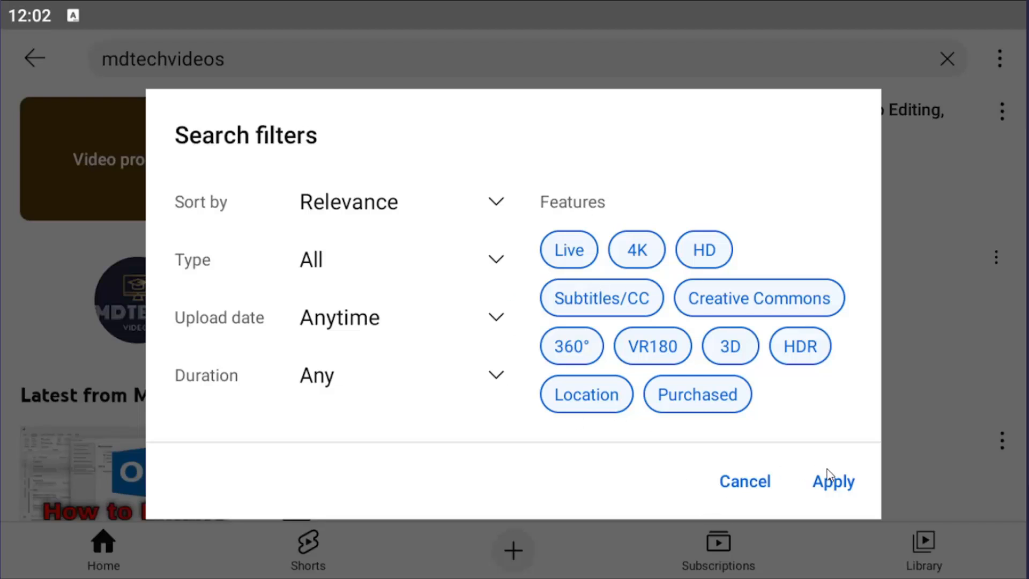
{"action": "mouse_move", "coordinate": [382, 217]}
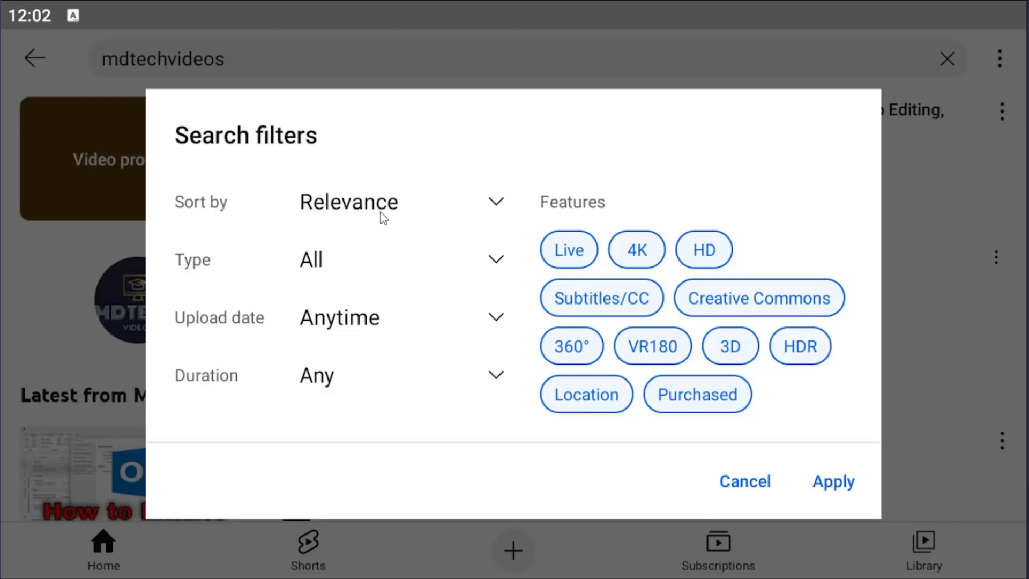
{"action": "mouse_move", "coordinate": [750, 487]}
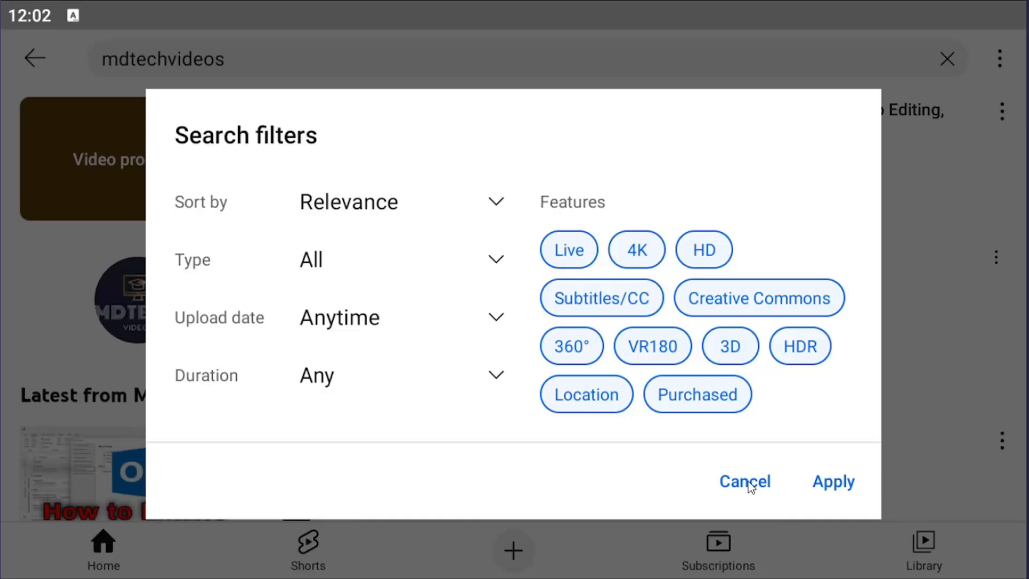
Cancel the Search filters dialog and scroll down the unfiltered mdtechvideos results
{"action": "left_click", "coordinate": [745, 481]}
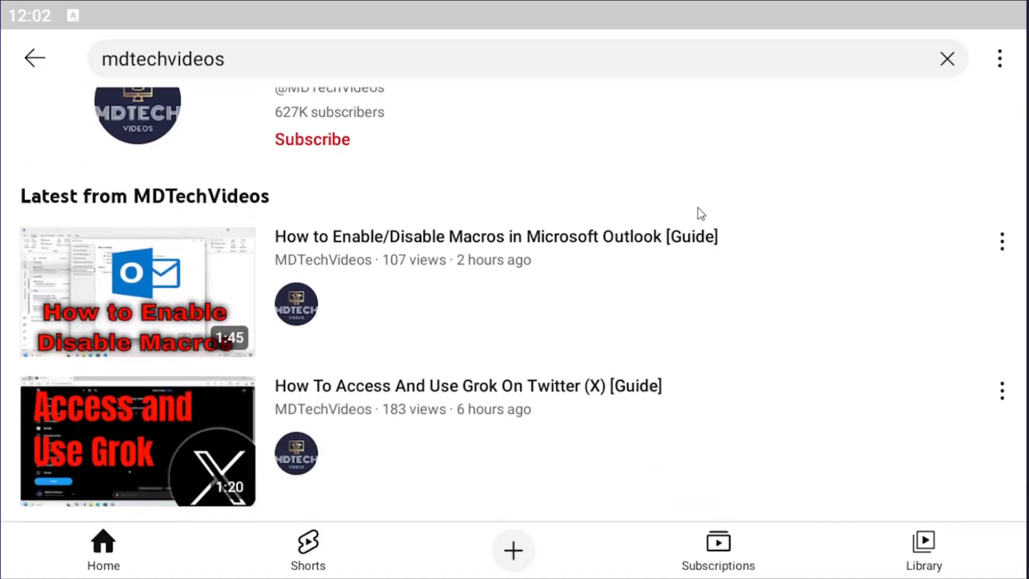
{"action": "scroll", "scroll_direction": "down", "scroll_amount": 3}
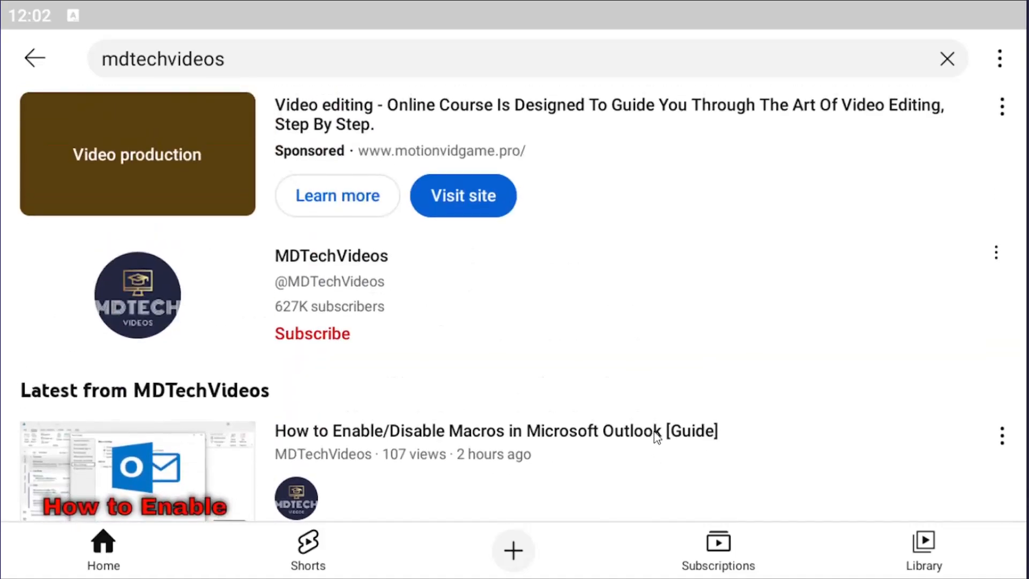